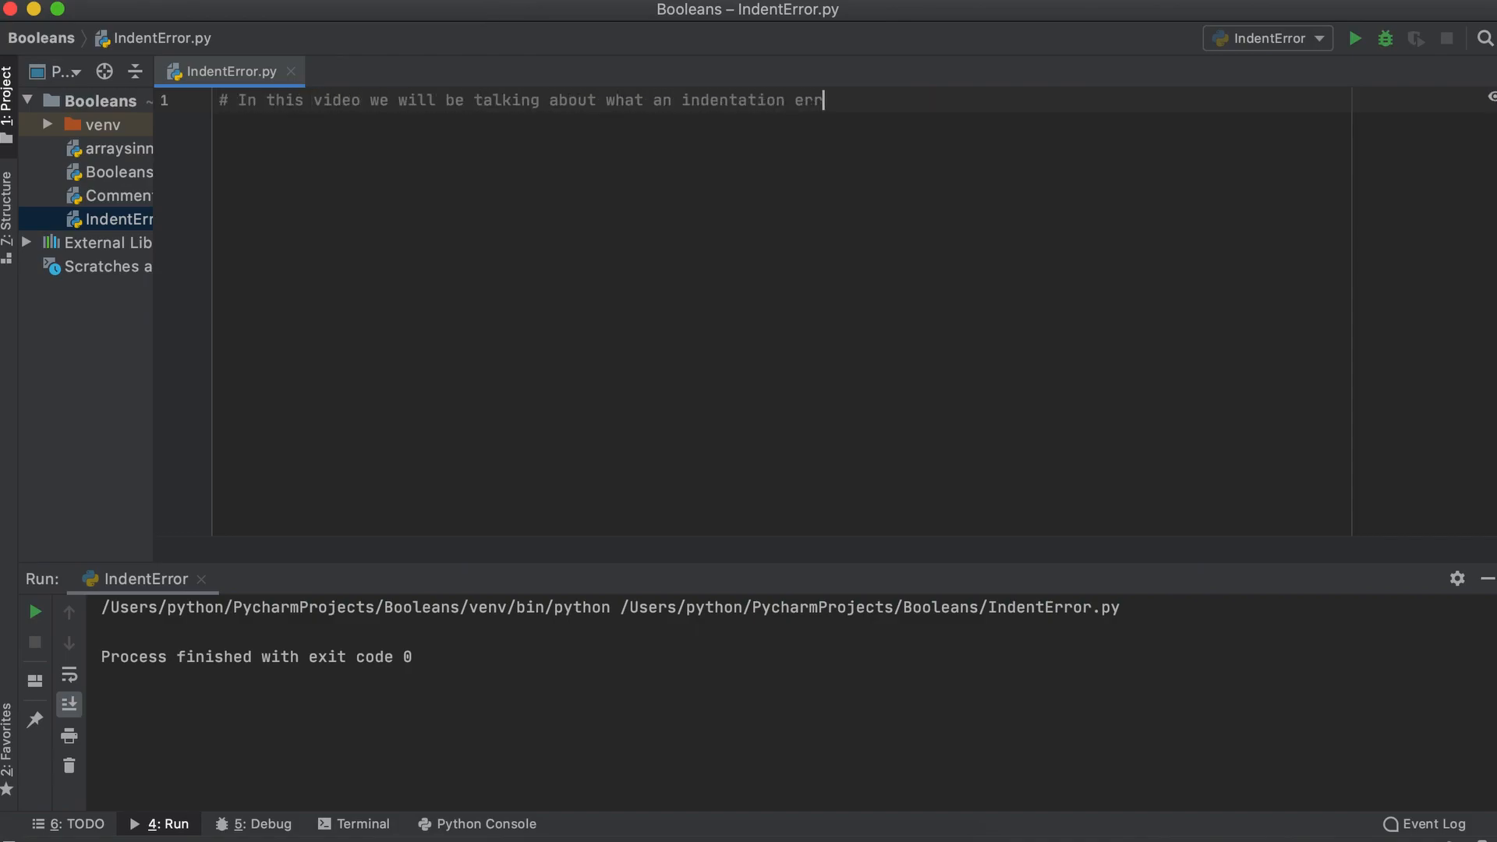
Step: Write the intro comment, friends_list of marc, steve, megan, and the indentation-error explanation comment
text(or means in Python!)
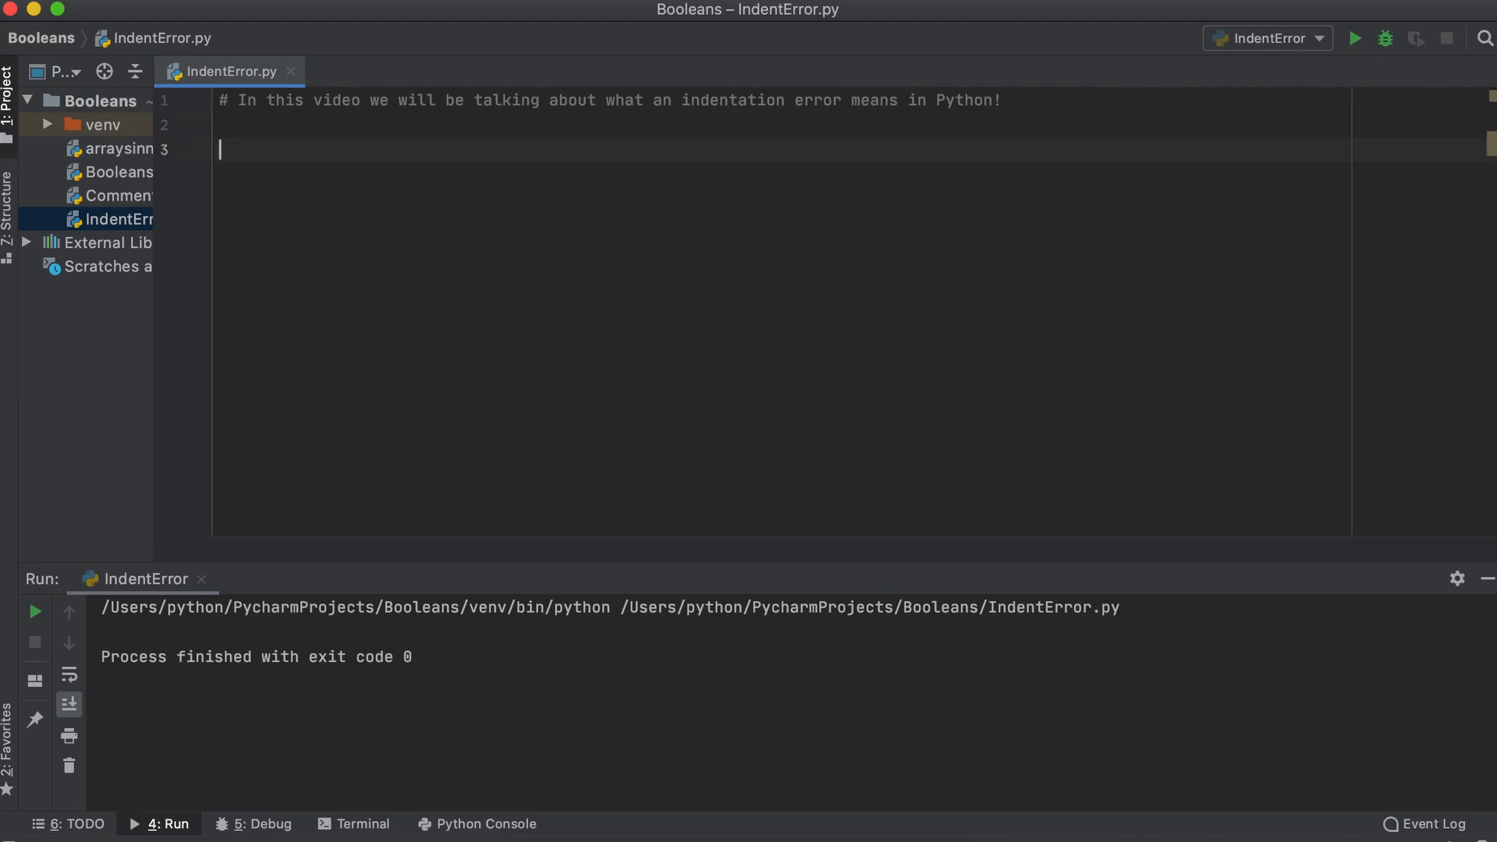
text(friends_list = ["marc", "steve", "megan"])
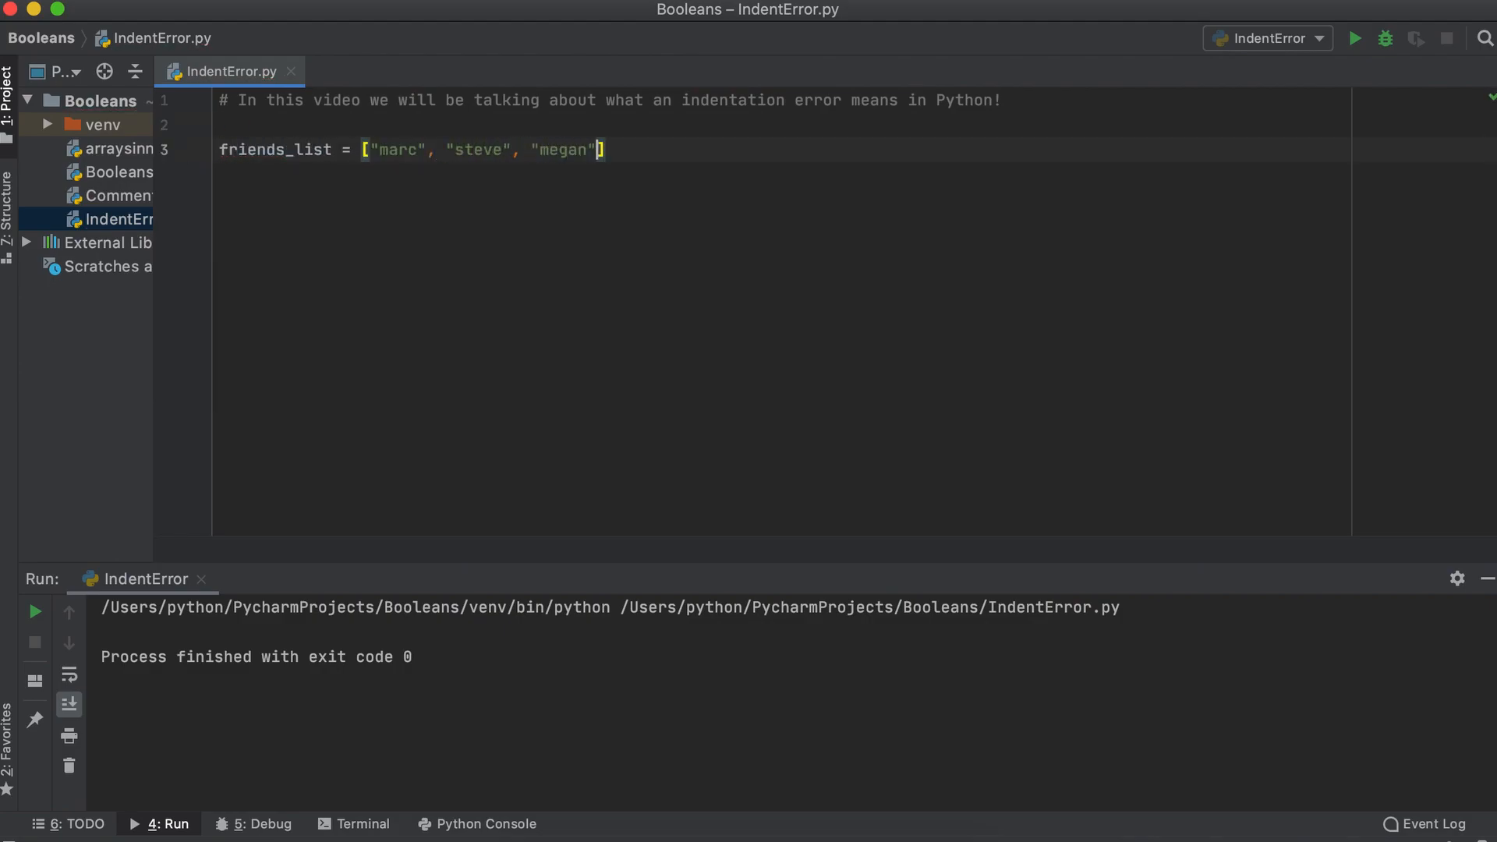
text(# An indentation error occurs when an indent is forge)
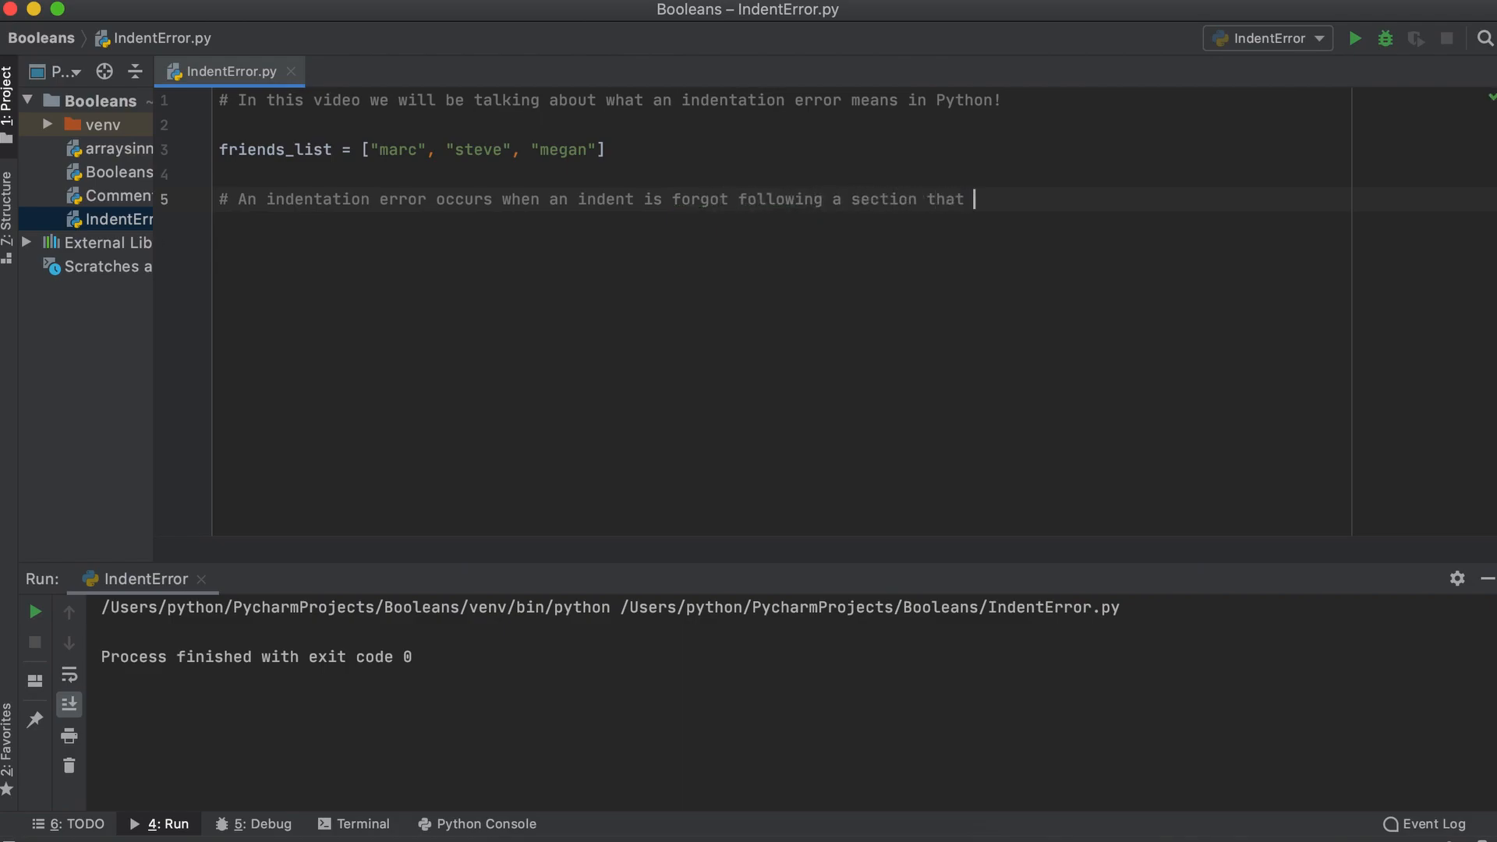
text(EXPECTS an indentation, and when the)
text(# coupled indentation are not the exact same spacing!)
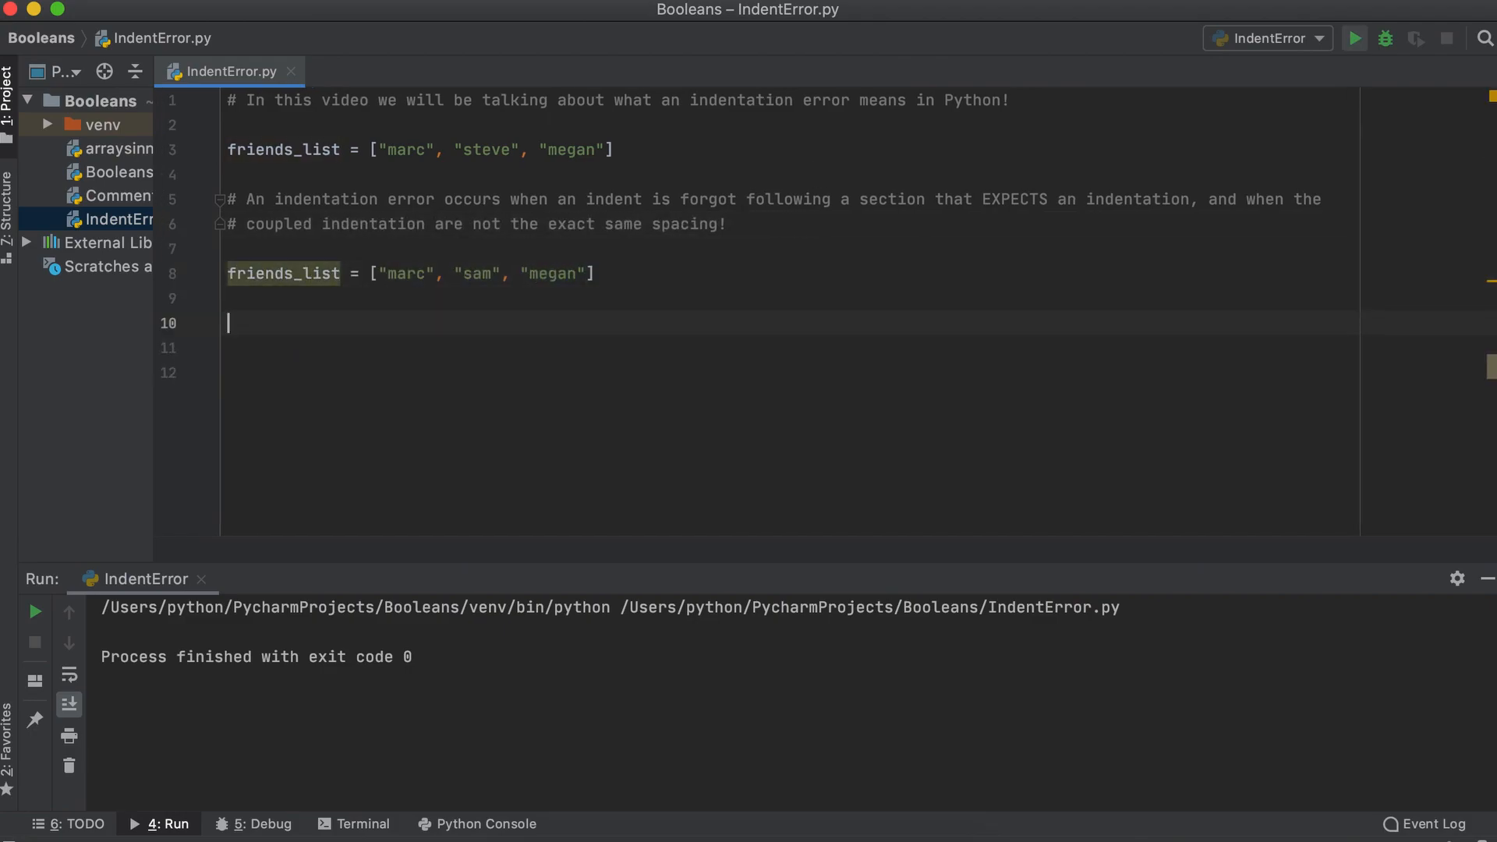
Step: Write the if "marc" and "megan" in friends_list block with a comment about missing indentation
text(if "marc" and "megan" in friends_list:)
text(# This)
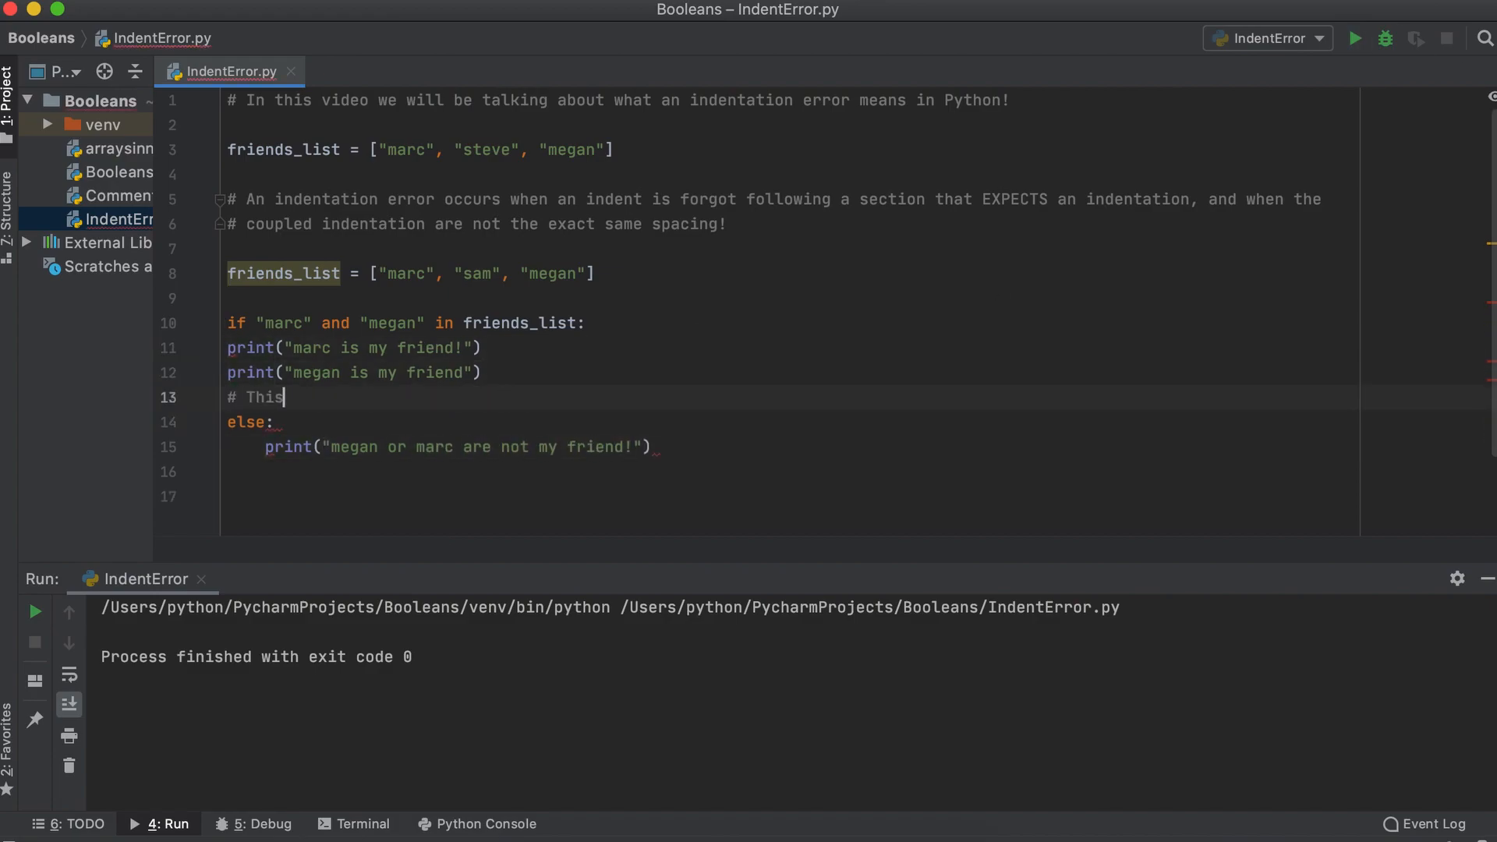
text(will return an indentation error as we have no indentation)
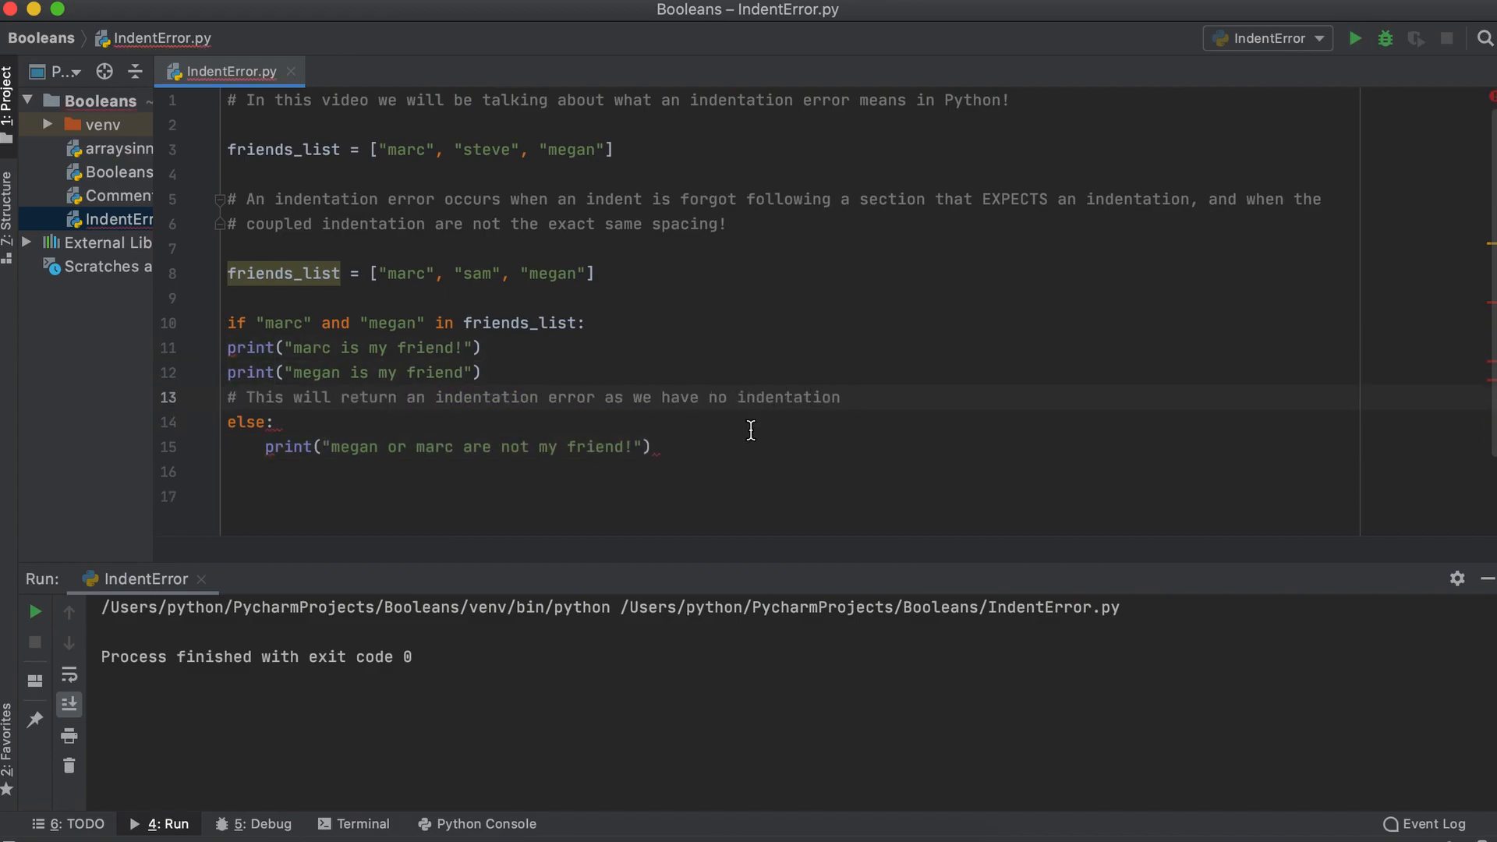
text(where there should be one! By adding a single space)
text(# to both, we can resolve the issue.)
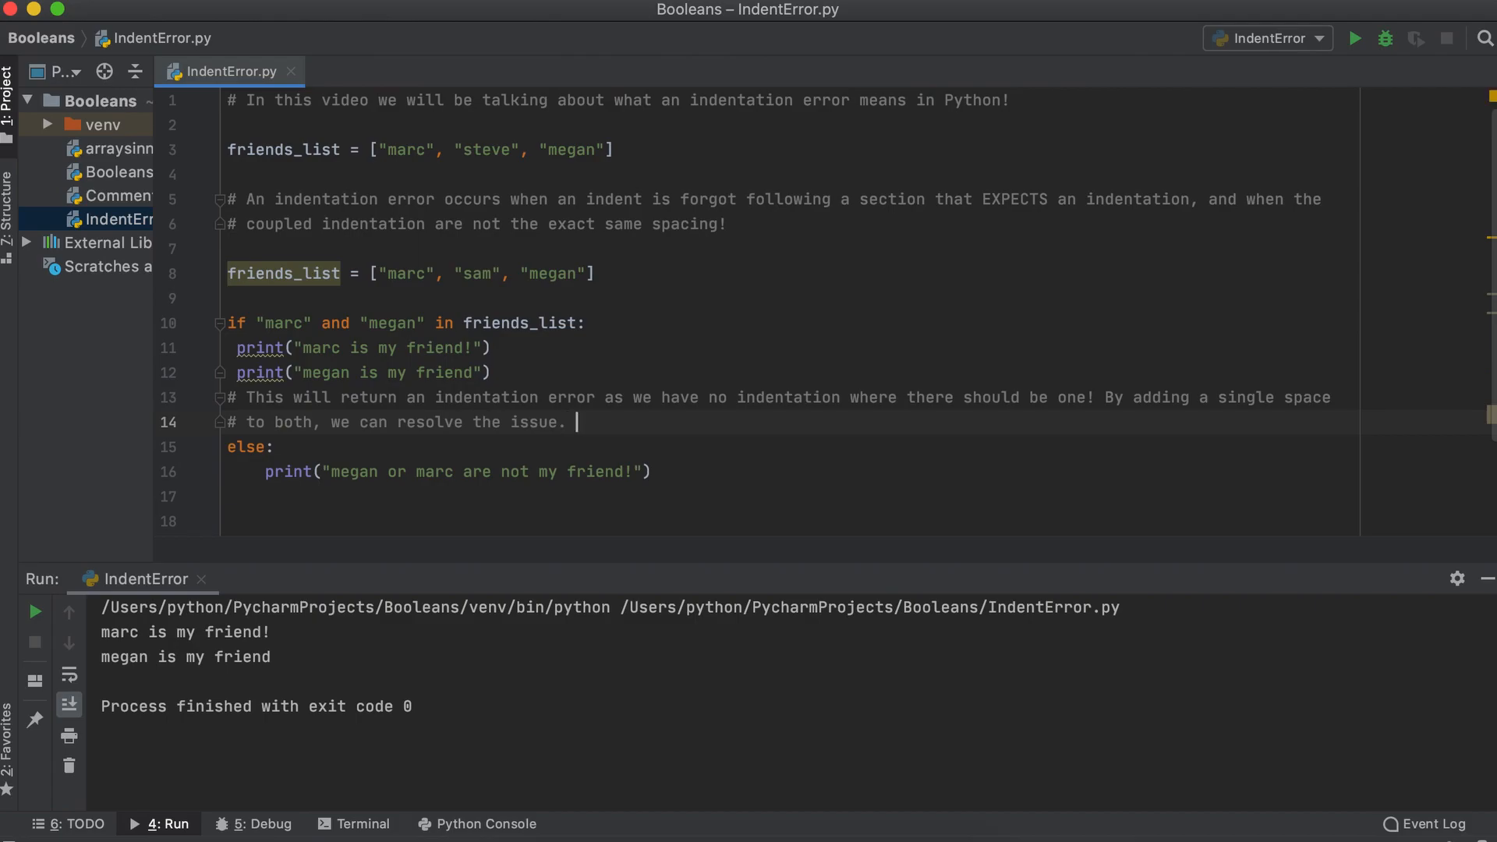
Step: Add a comment on non-identical indentation and change the second print's indent to cause an error
text(However, if the indentation is not identical an indentation error will be returned)
text(# again!)
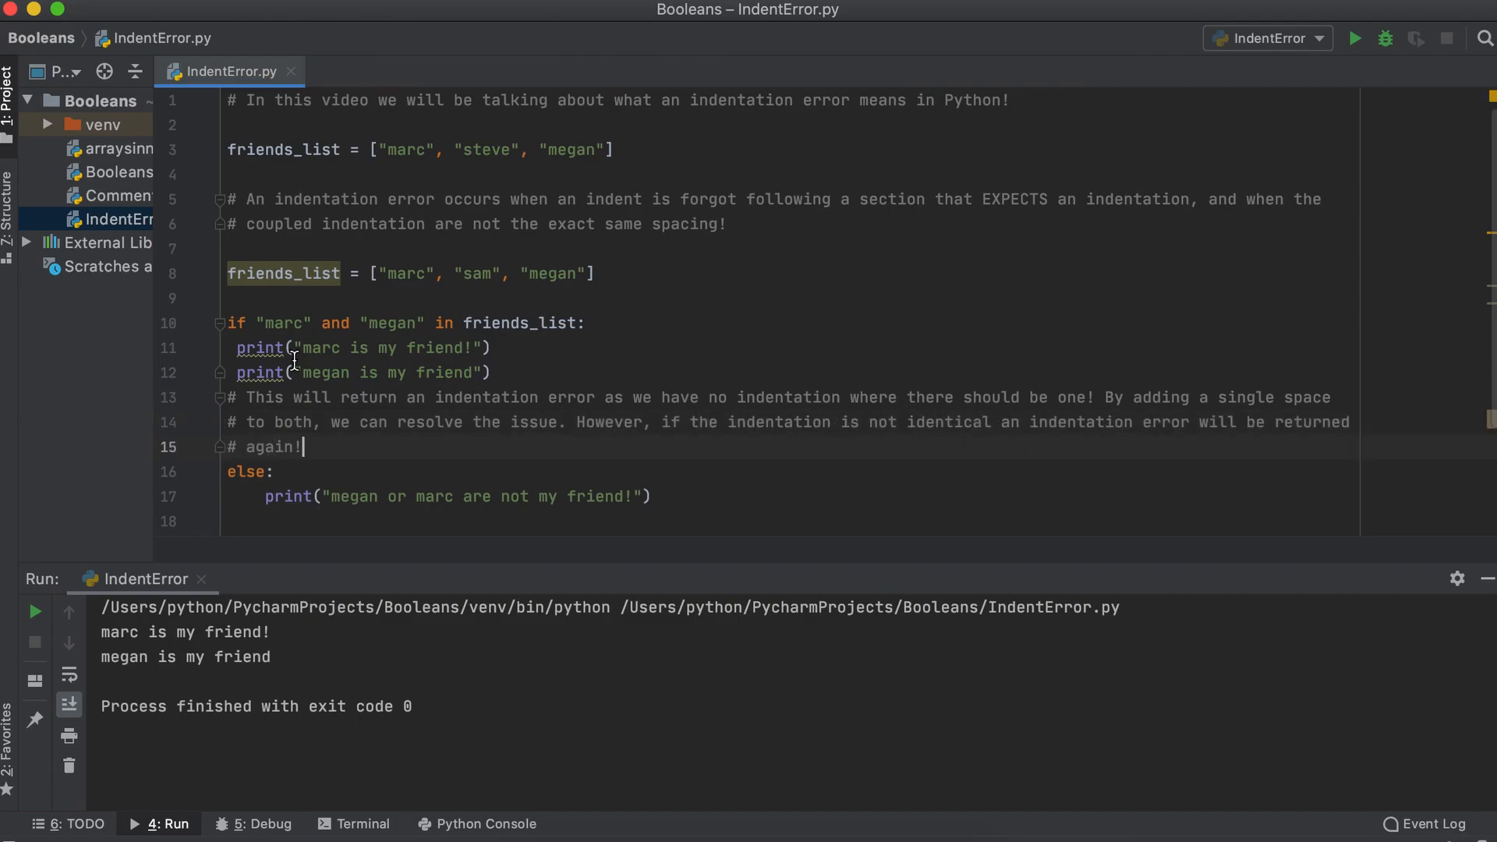
click(1353, 38)
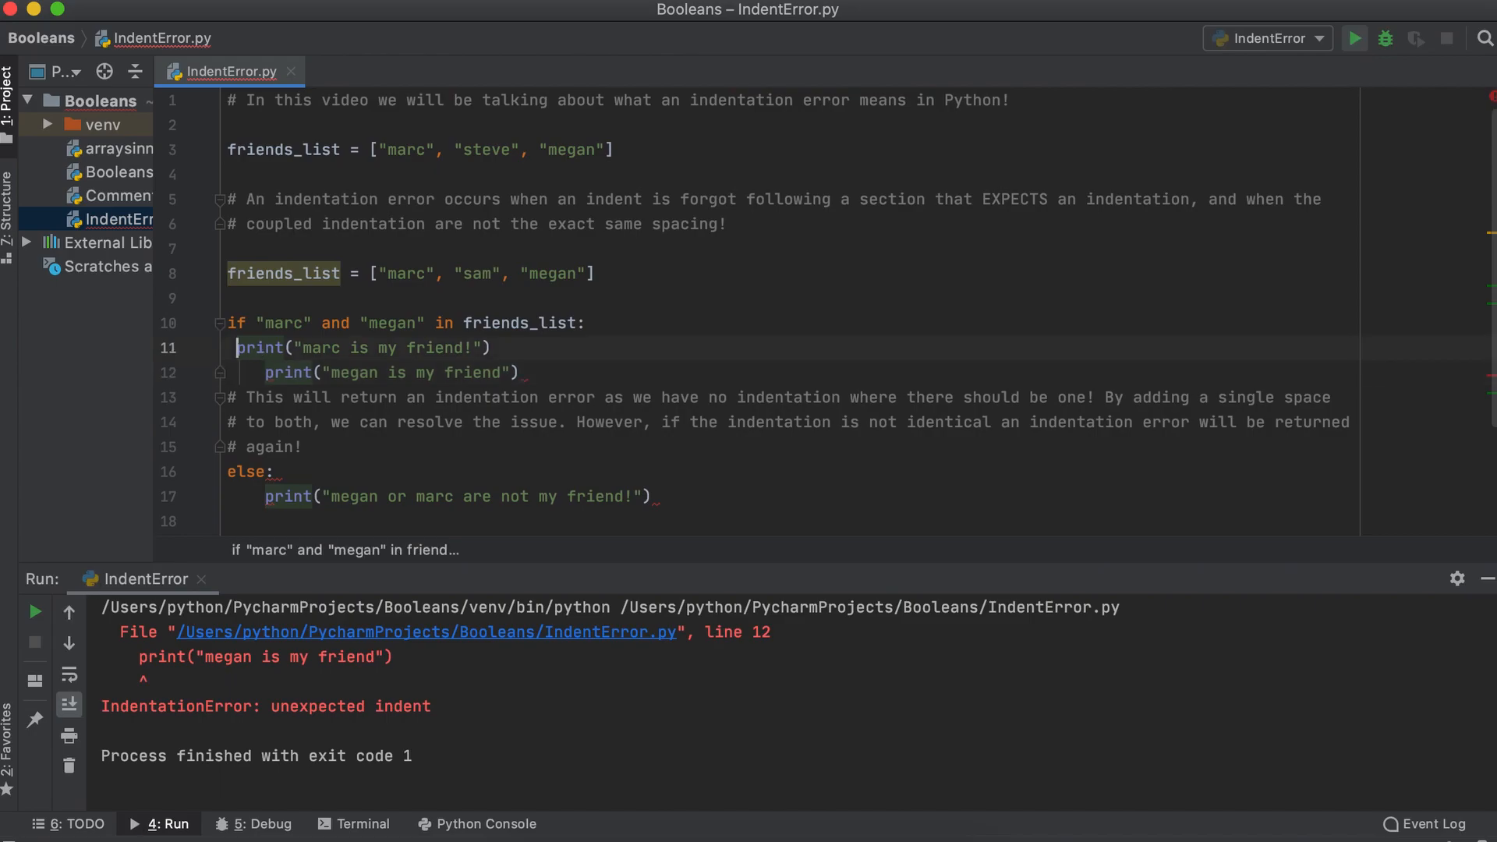
key(Backspace)
text( Ensuring our spacing is consistent in that indented block will ensure we)
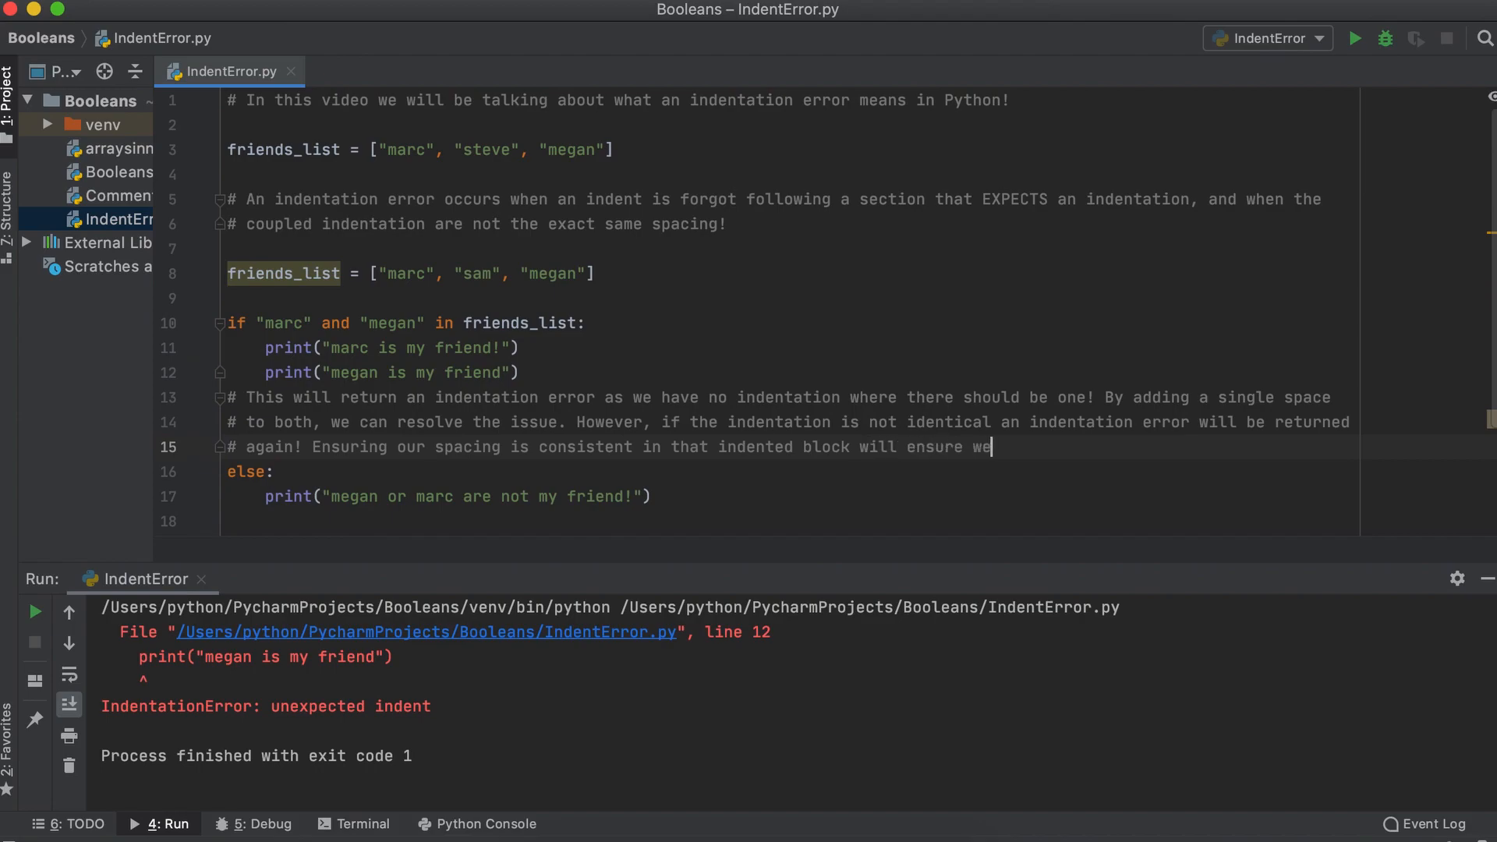
Step: Finish the comment with "don't receive any indentation errors!" and rerun cleanly
text(don't receive any indentation errors!)
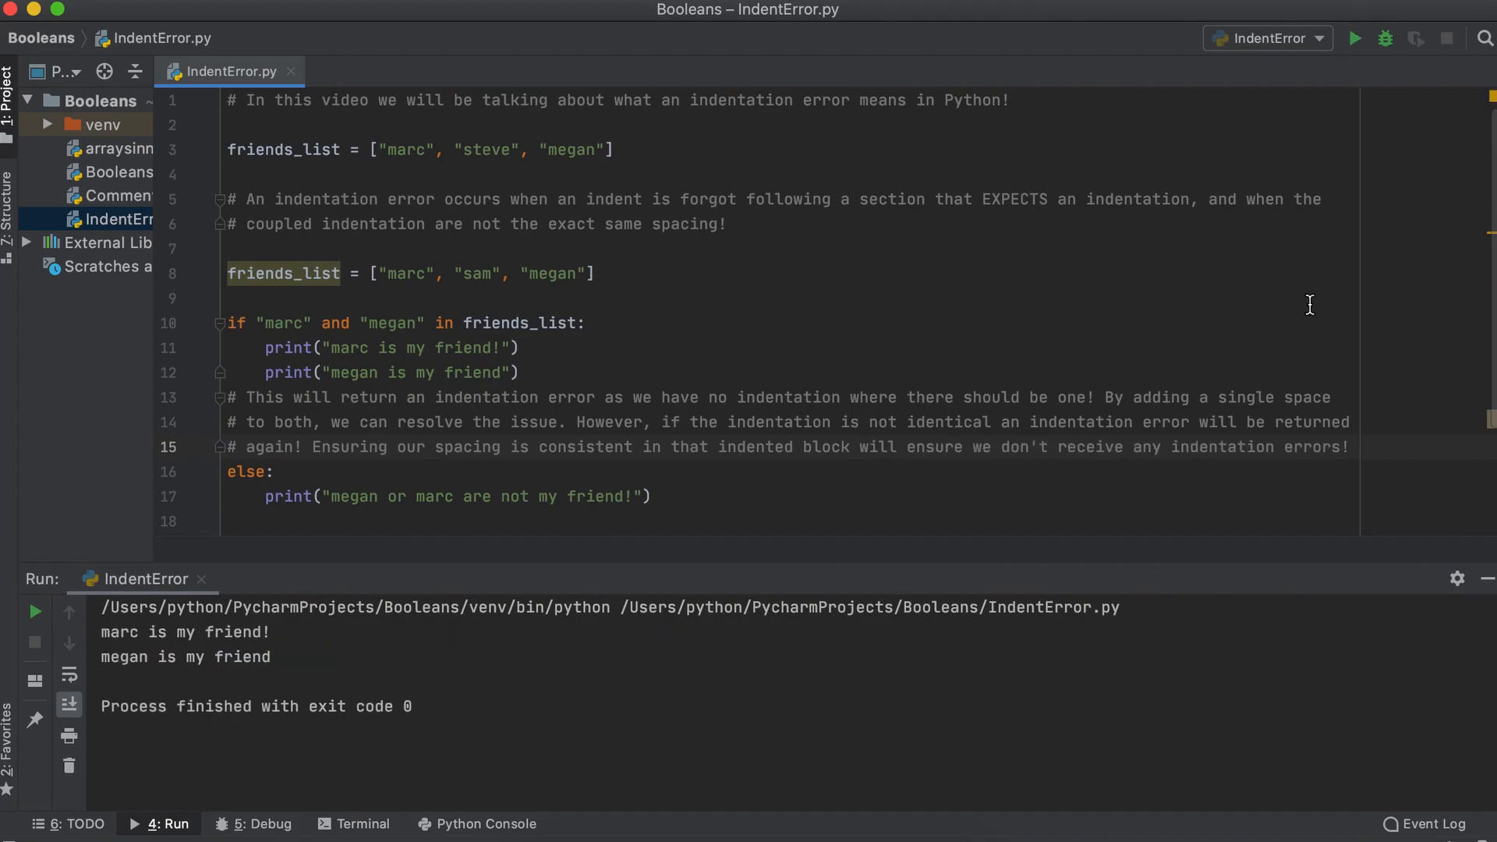